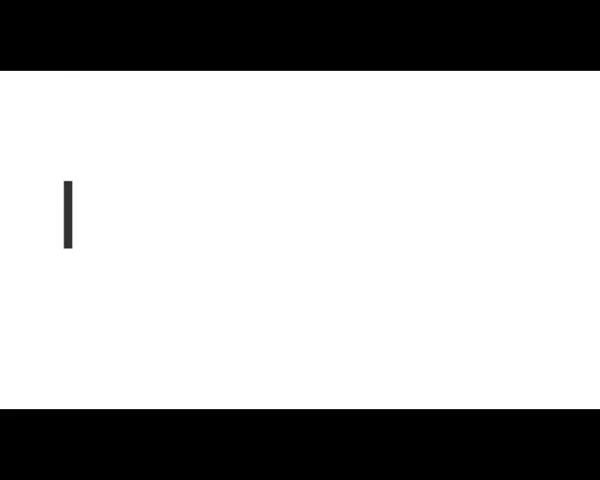
type("Artificial Intelligence, Sam Altman")
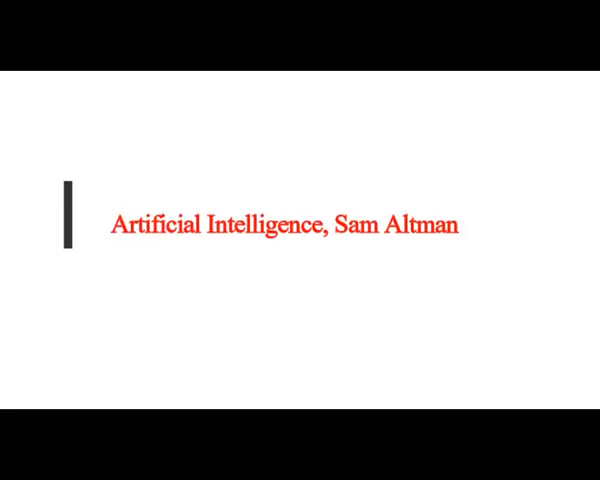